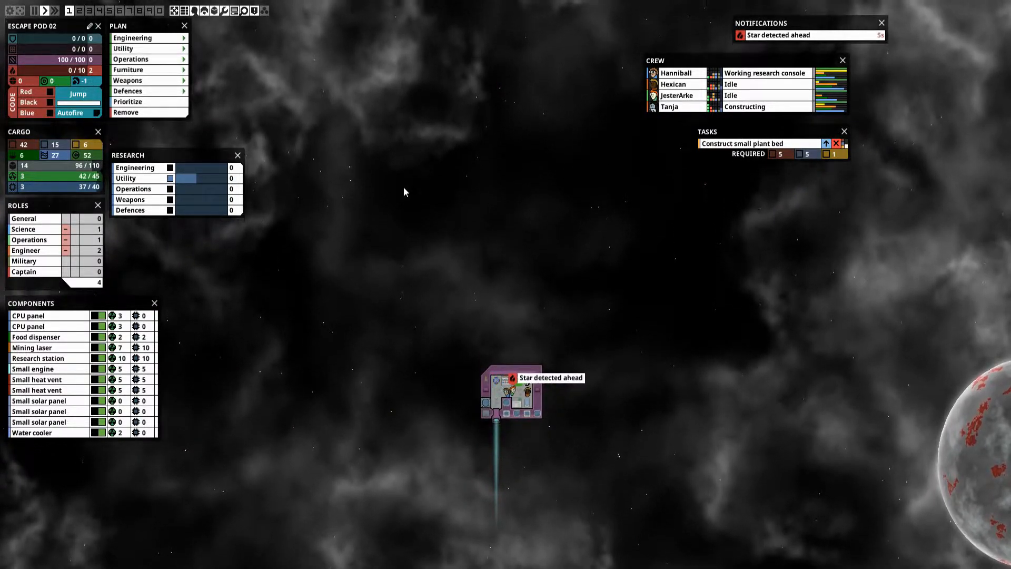
pyautogui.moveTo(513, 149)
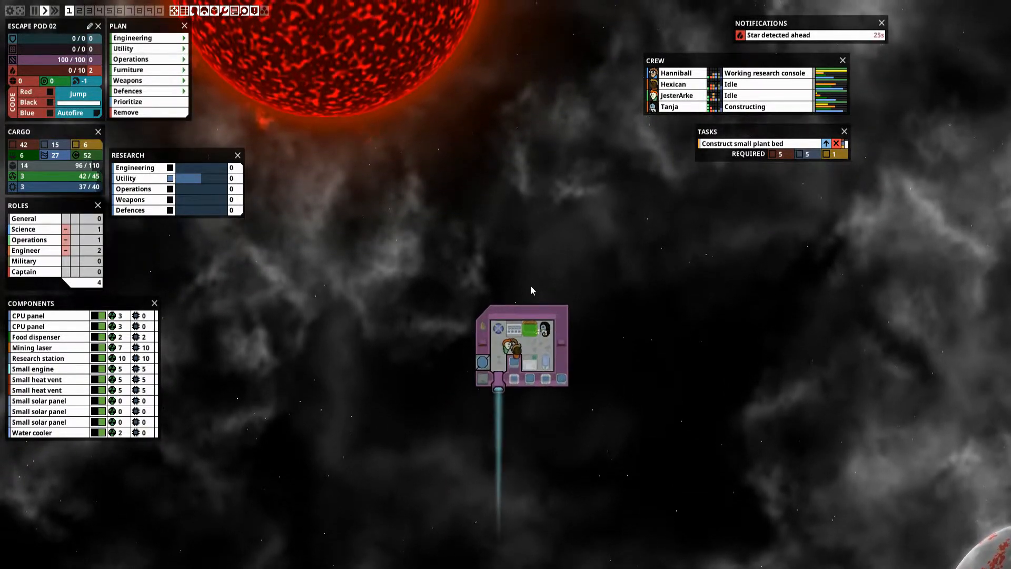
pyautogui.moveTo(440, 325)
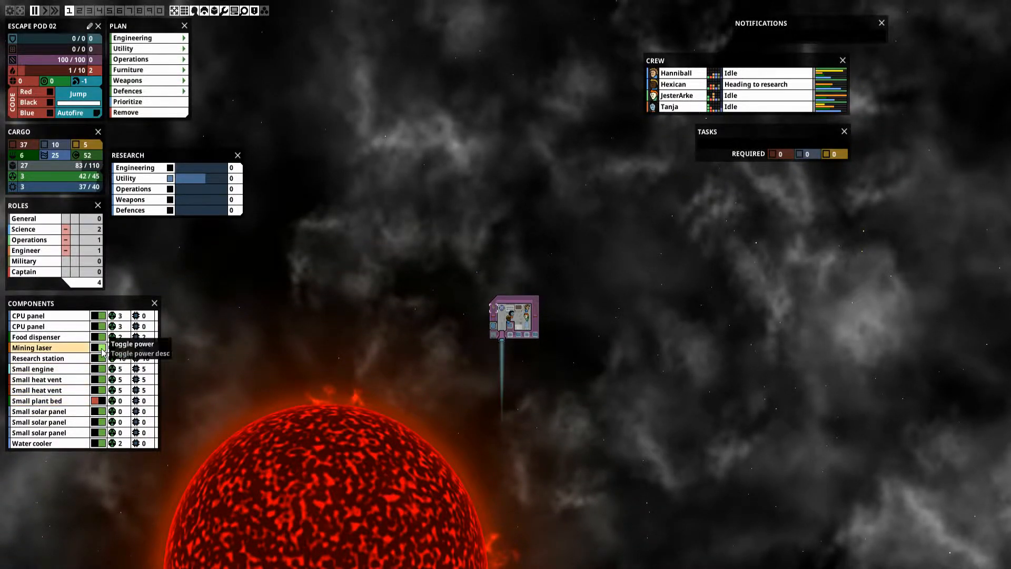
# Turn off power to the mining laser in the Components panel
pyautogui.click(98, 348)
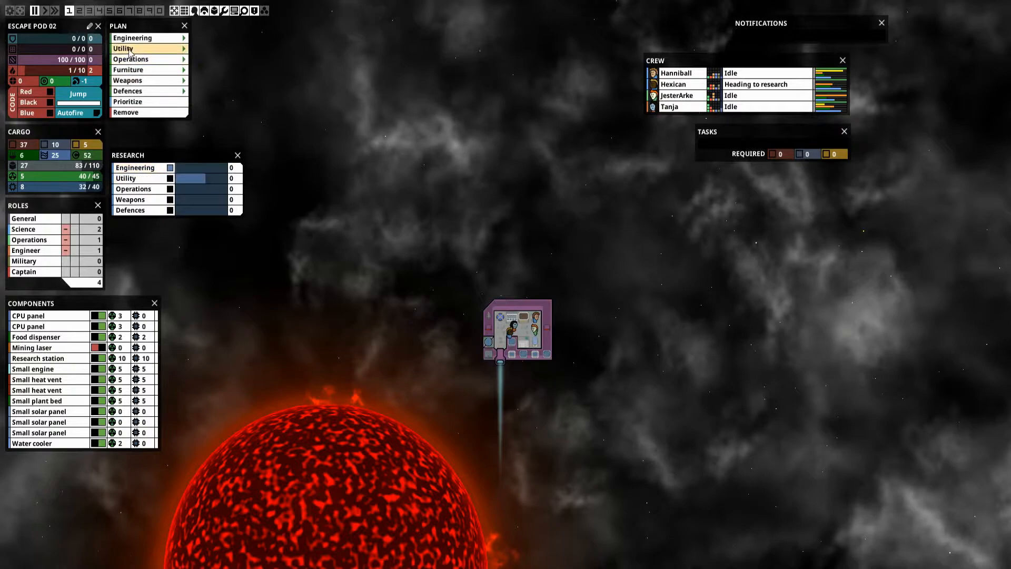
# Place a fourth small solar panel and a CPU panel on the pod's edge
pyautogui.click(134, 37)
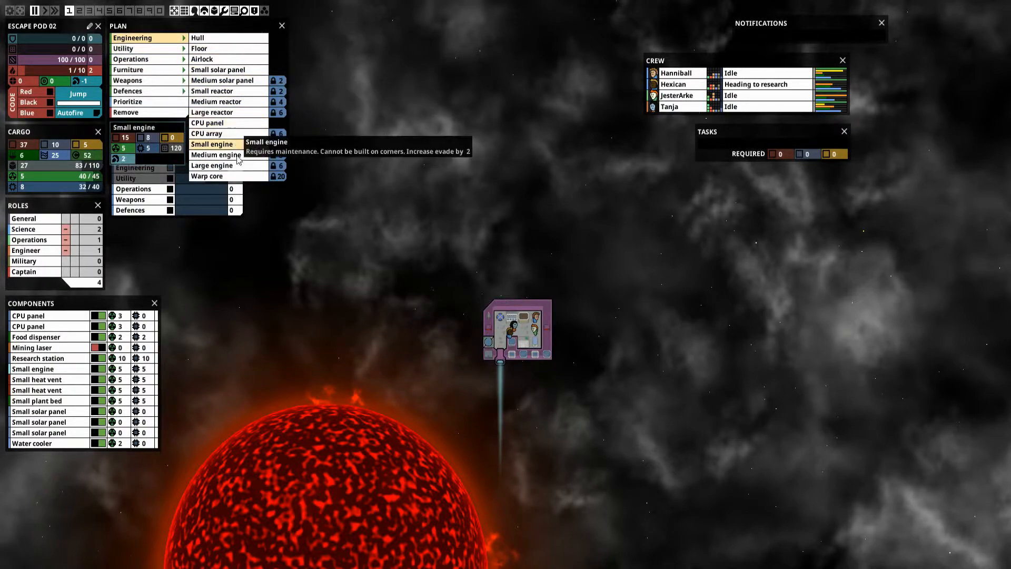
pyautogui.click(226, 69)
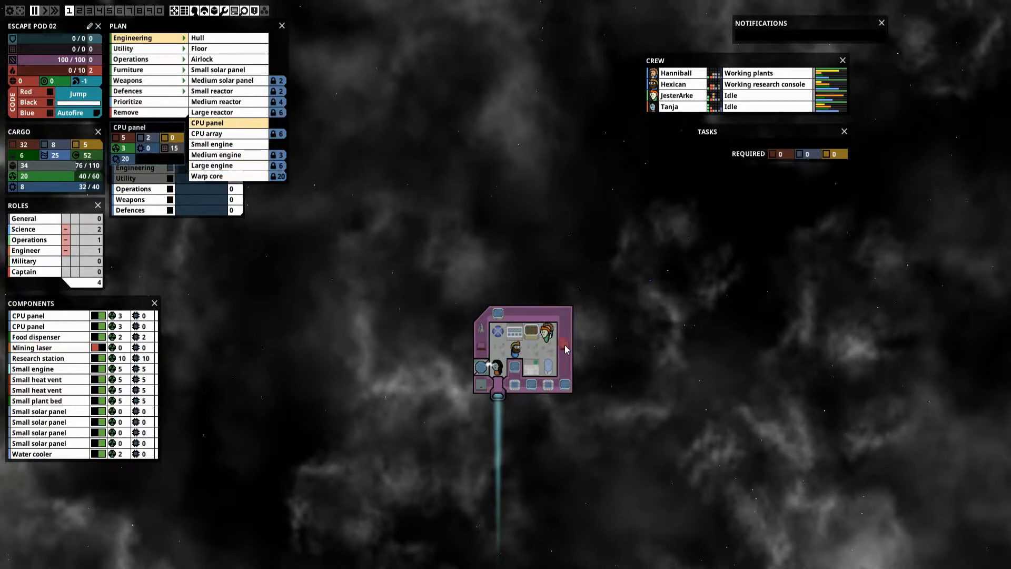
pyautogui.click(223, 123)
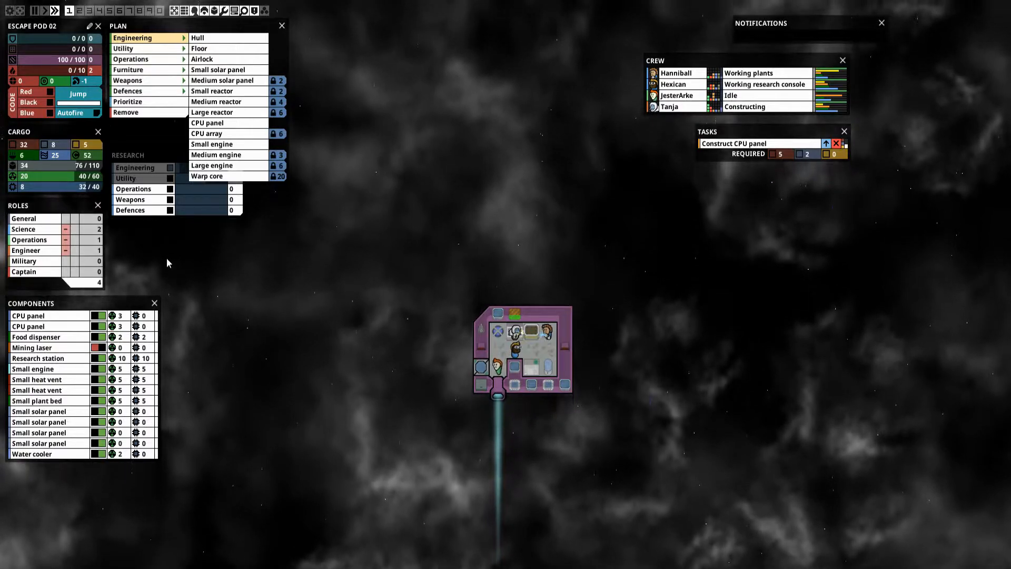
pyautogui.moveTo(95, 347)
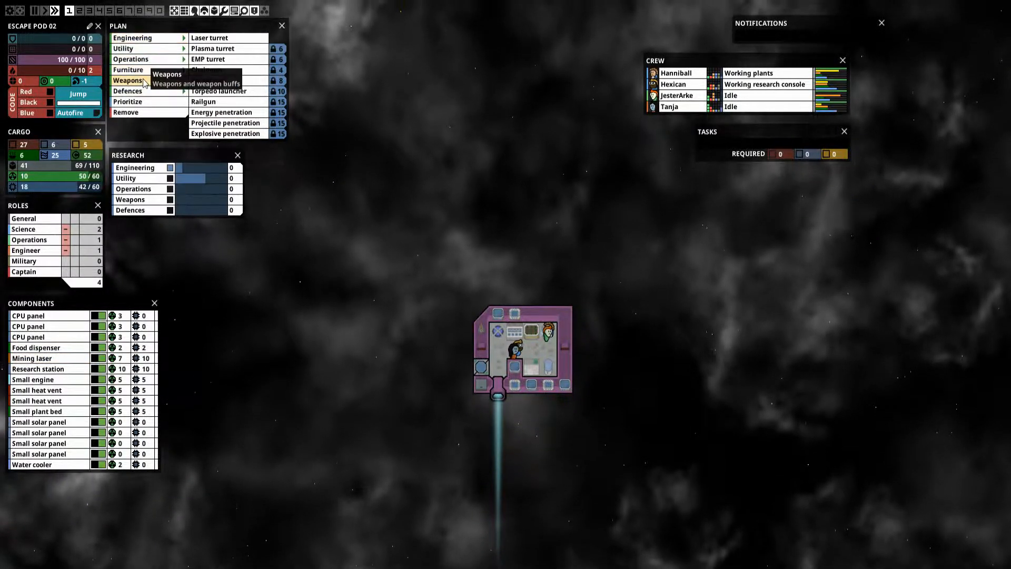
# Queue a laser turret for construction from the Weapons plan
pyautogui.click(217, 37)
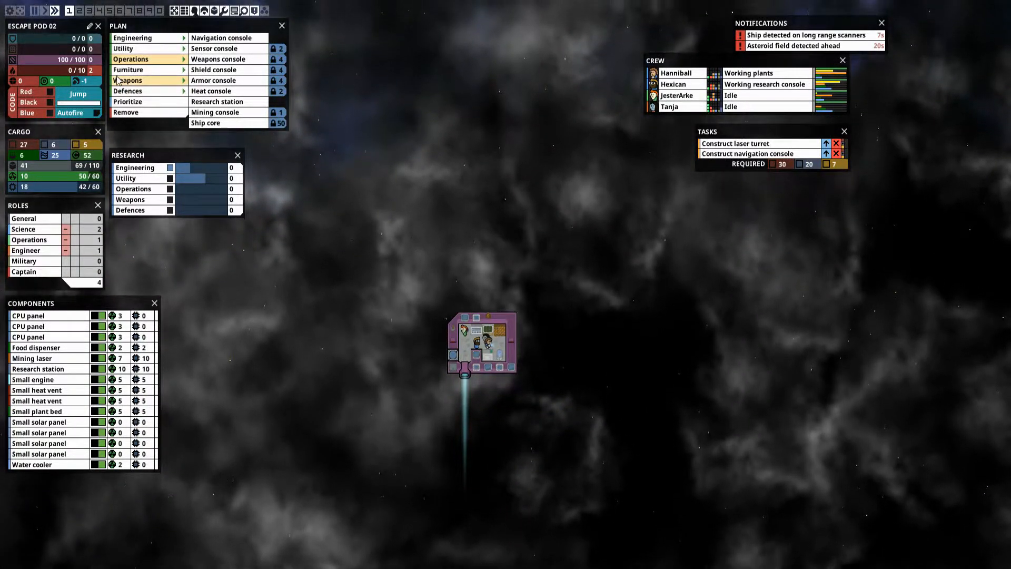
pyautogui.moveTo(89, 81)
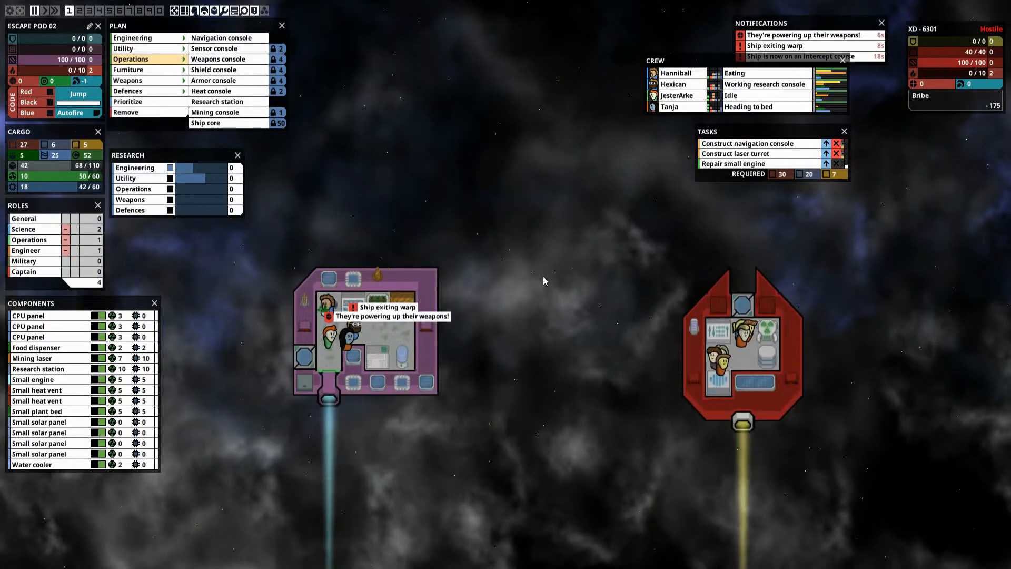
pyautogui.moveTo(654, 175)
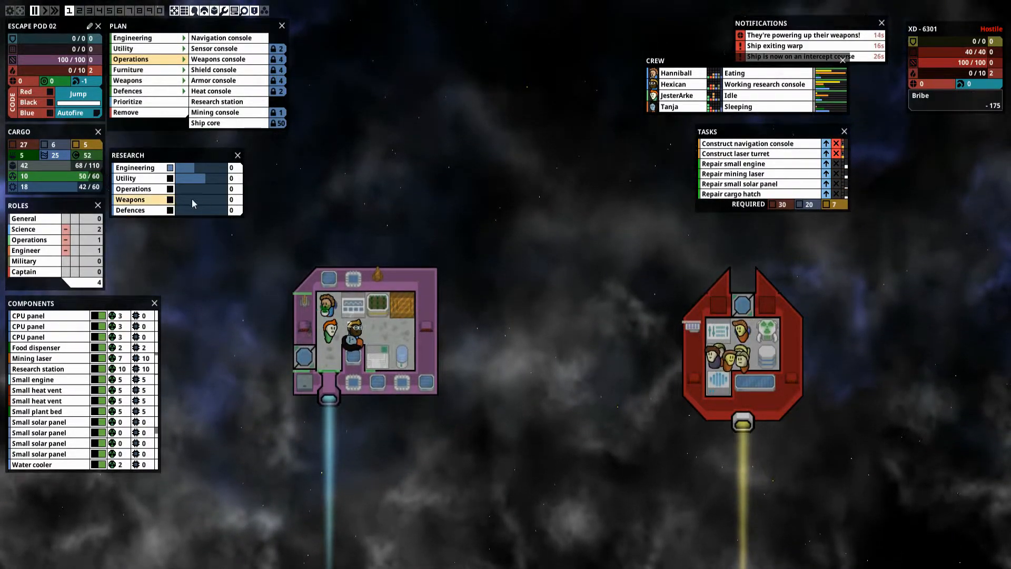
pyautogui.moveTo(49, 93)
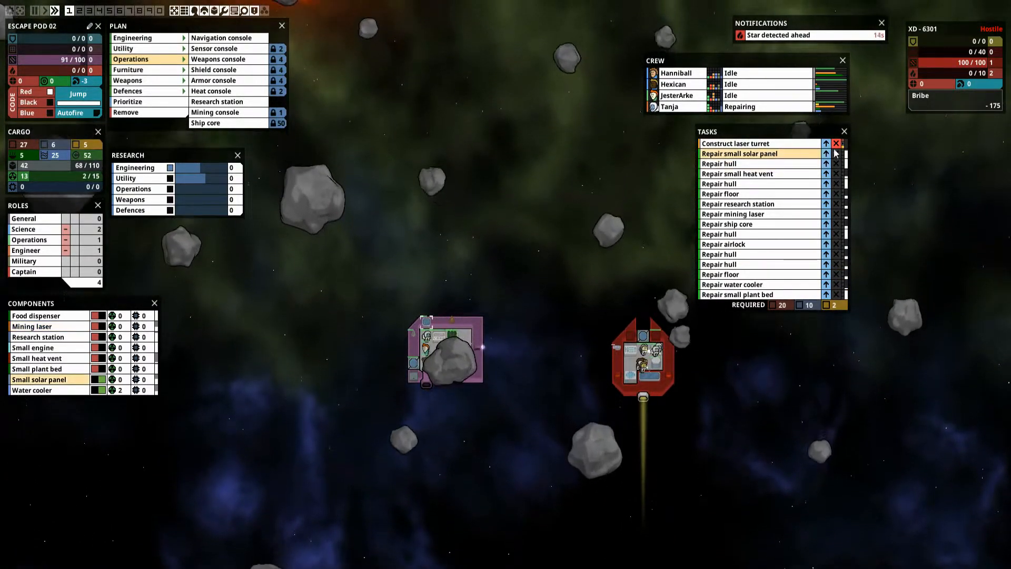
# Cancel the laser turret construction while the hostile ship XD-6301 attacks
pyautogui.click(836, 144)
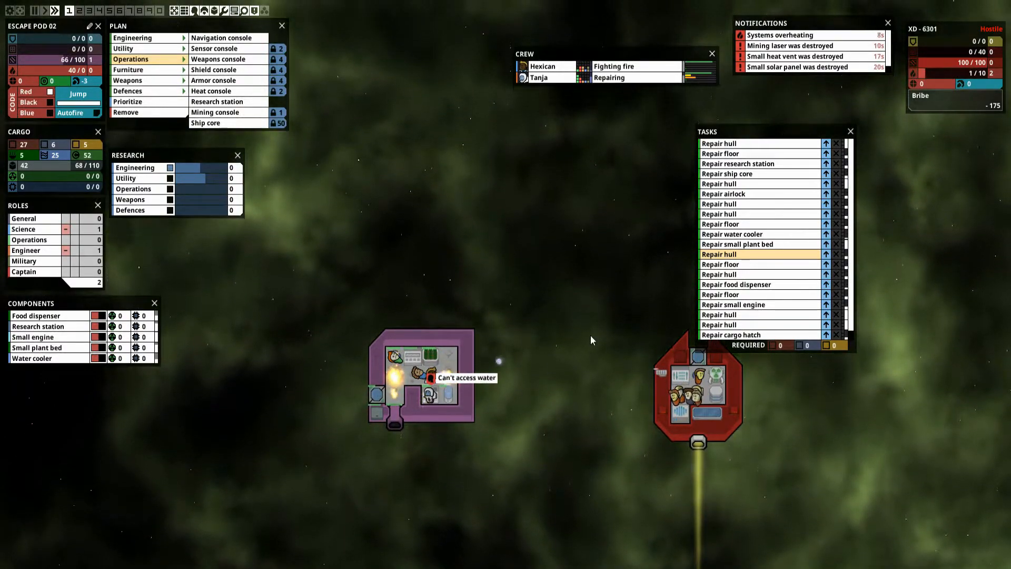
pyautogui.click(543, 77)
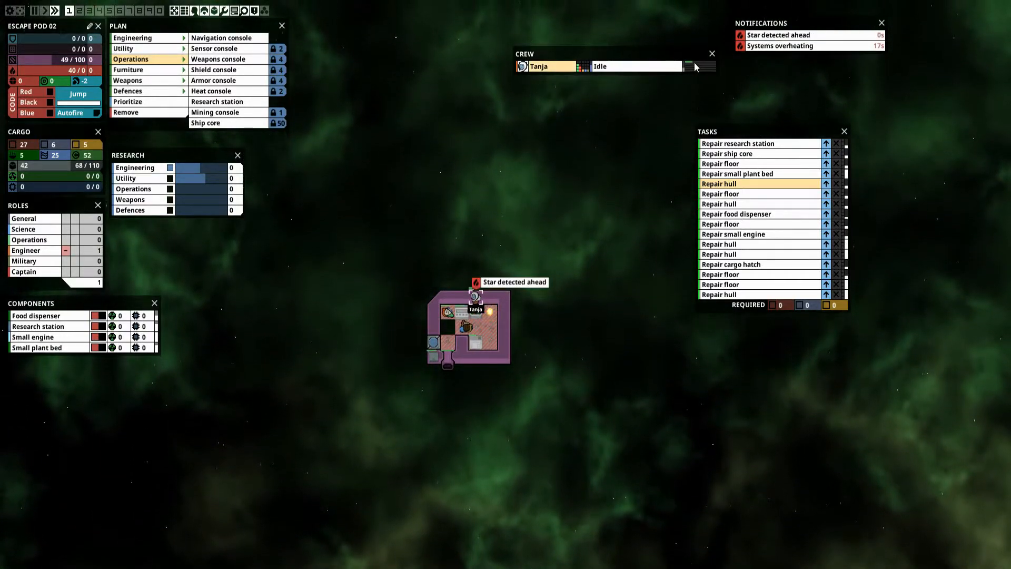
pyautogui.moveTo(690, 66)
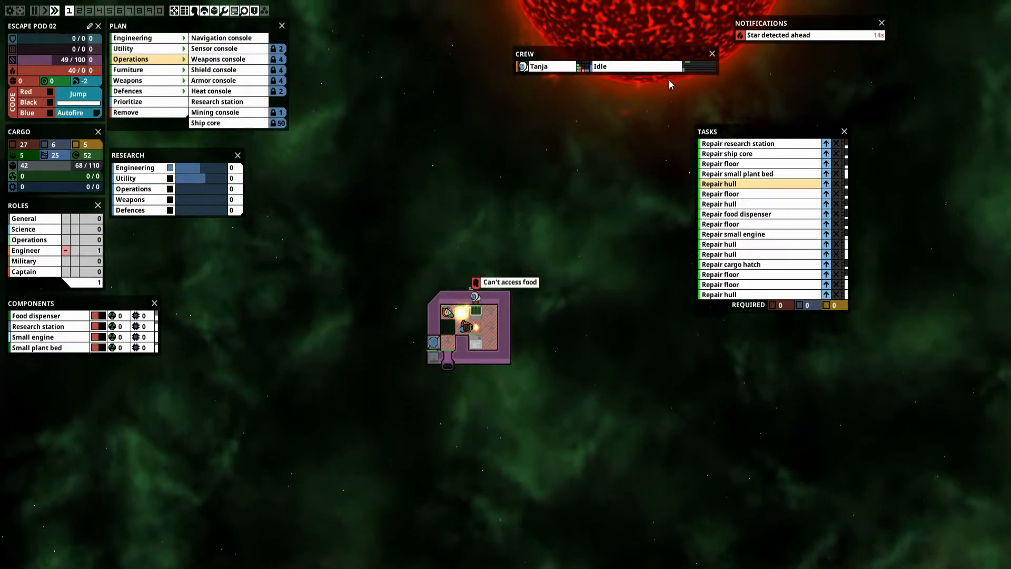
pyautogui.moveTo(688, 66)
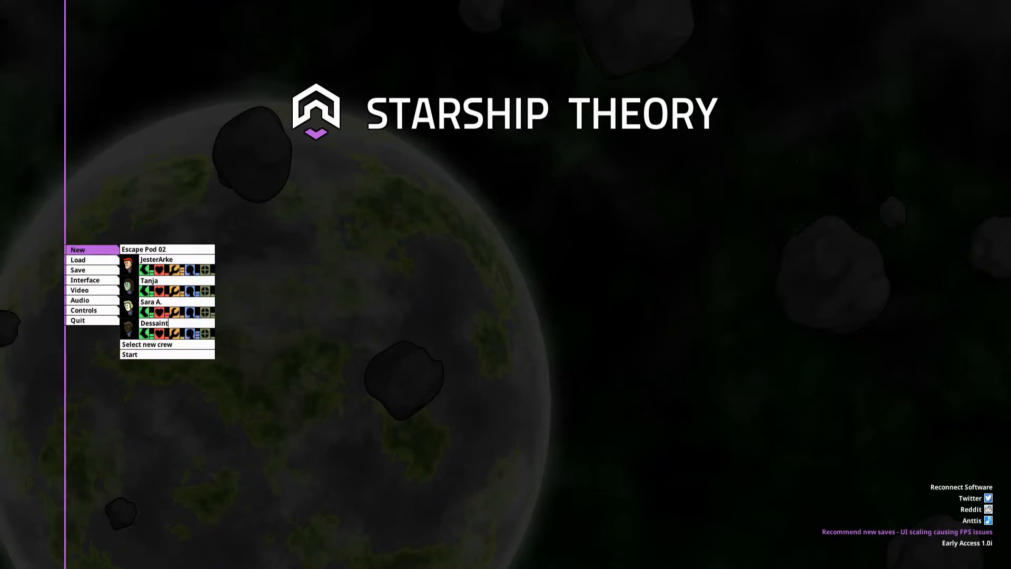
# Start a new Escape Pod 02 game with four crew members
pyautogui.click(147, 344)
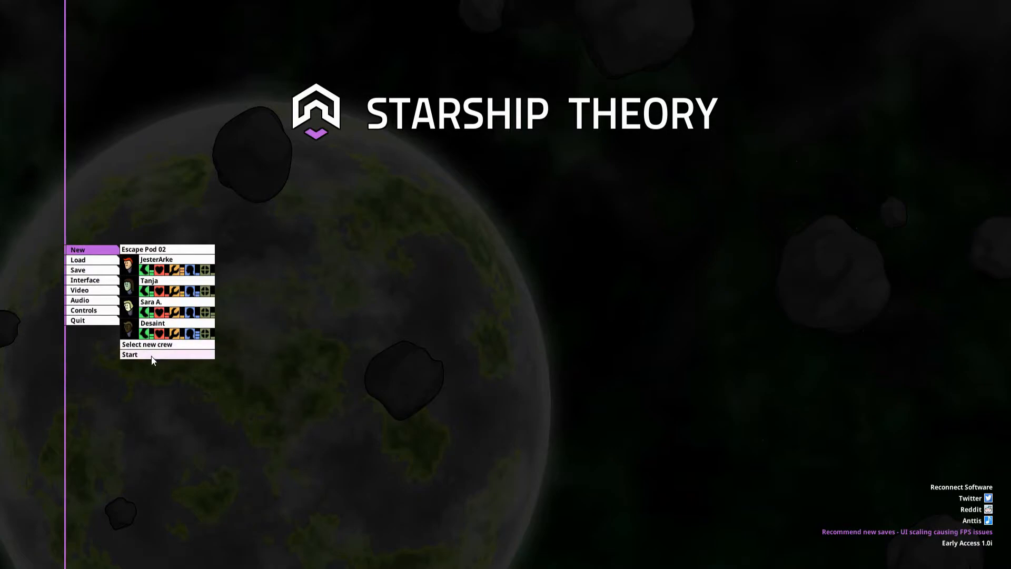
pyautogui.click(130, 355)
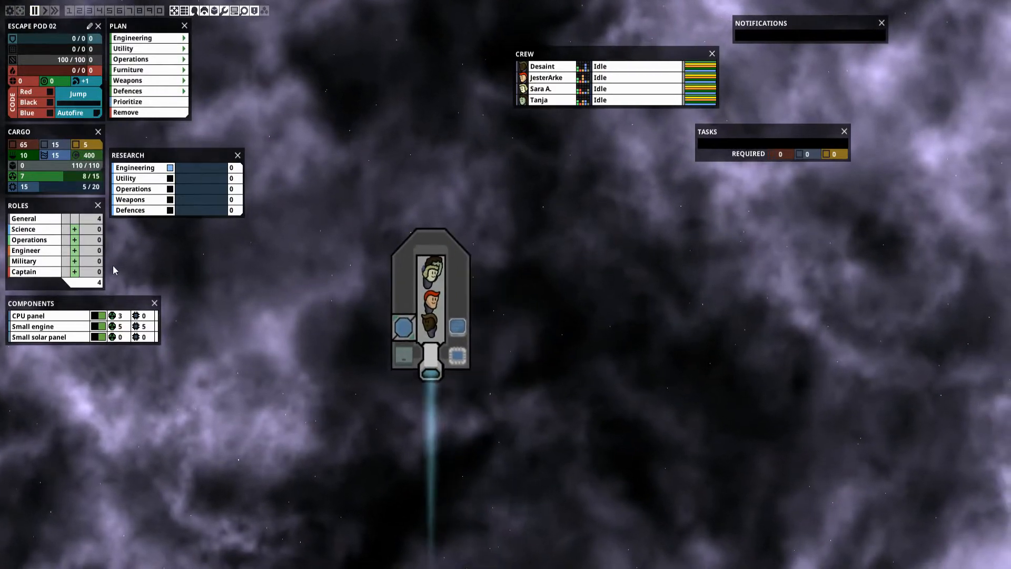
# Assign all four crew members to the Engineer role
pyautogui.click(73, 250)
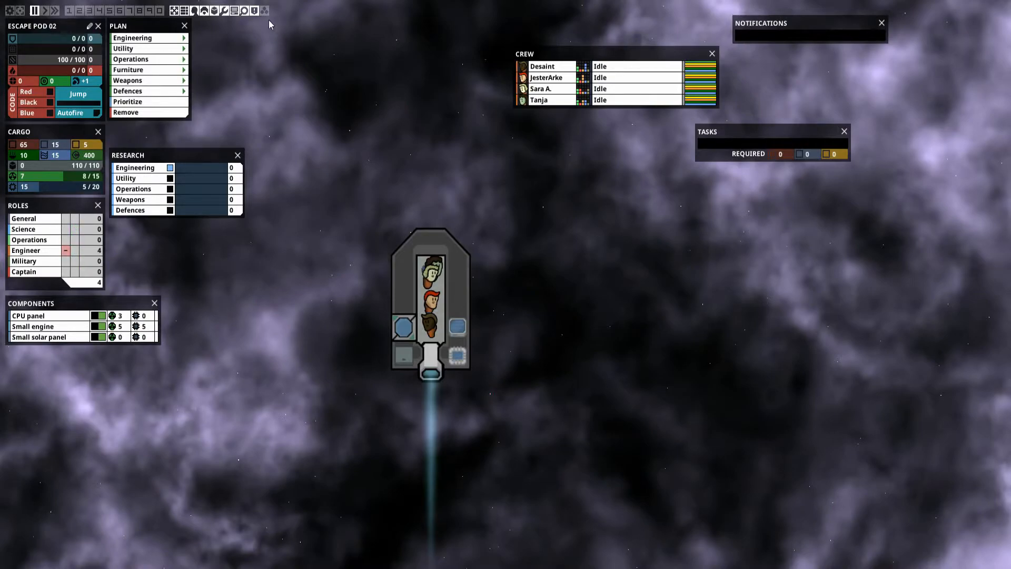
pyautogui.moveTo(252, 11)
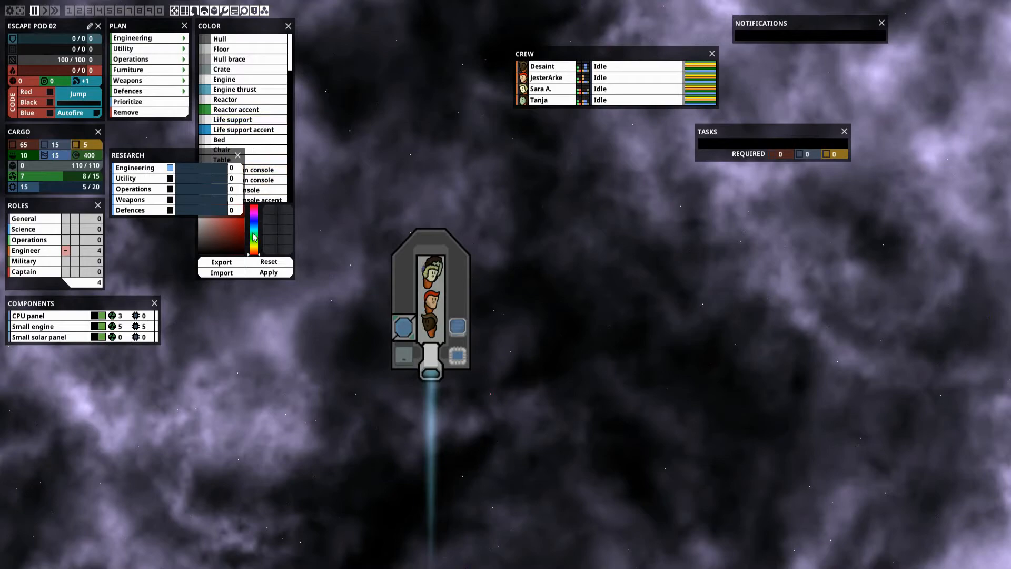
# Select Hull in the Color panel and pick a teal shade
pyautogui.click(254, 236)
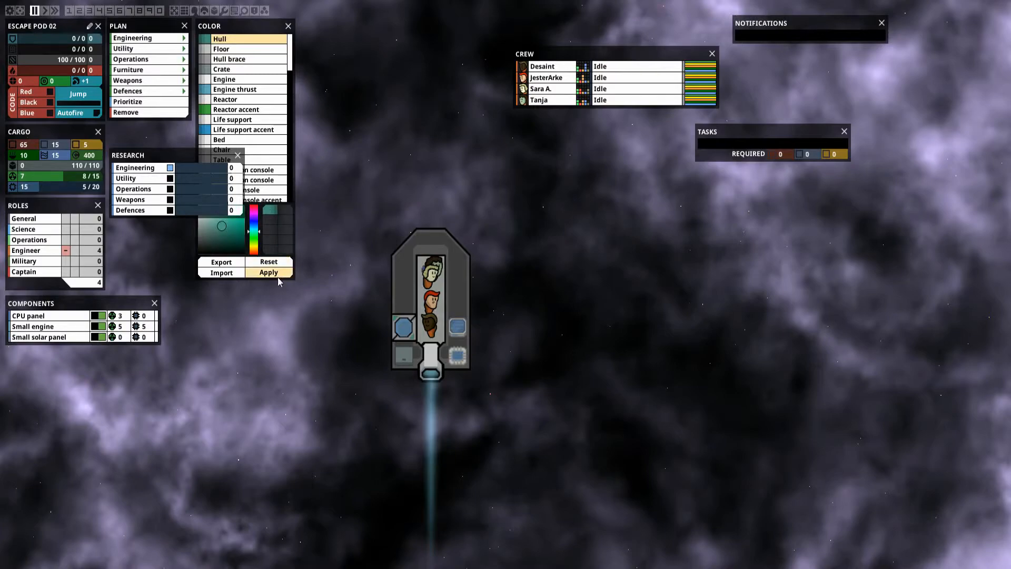
pyautogui.click(268, 272)
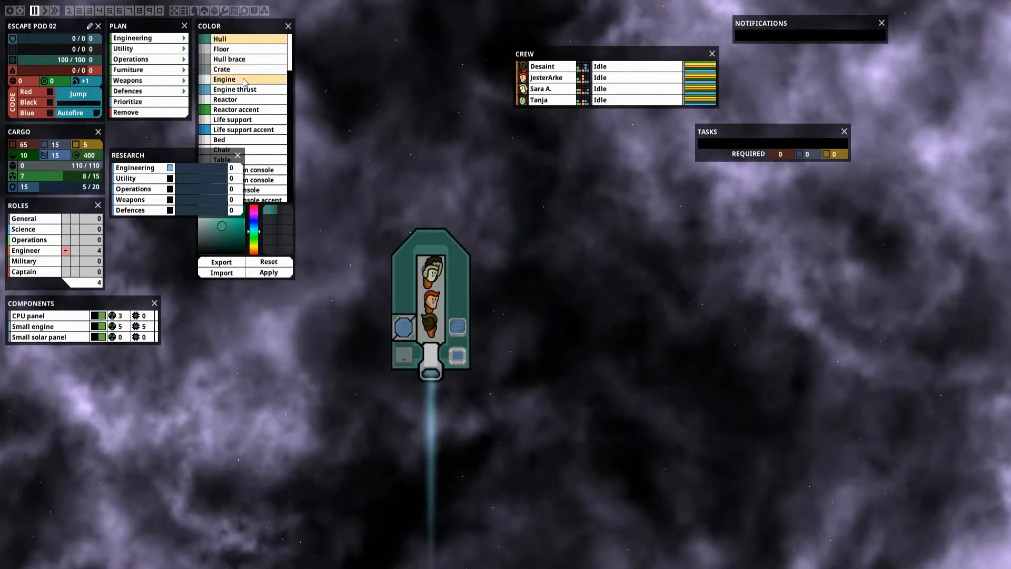
# Close the Color window
pyautogui.click(288, 26)
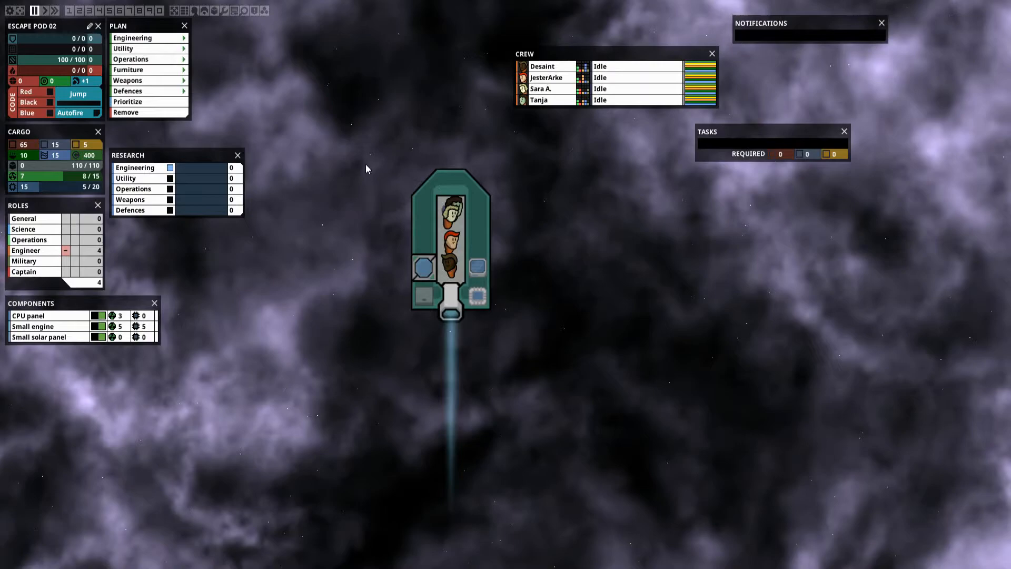
pyautogui.moveTo(480, 323)
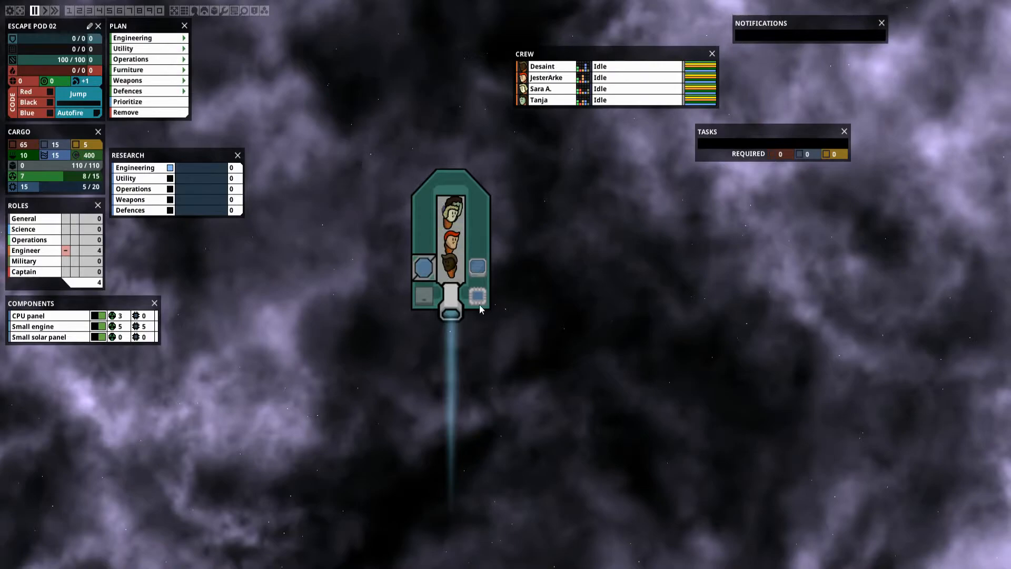
pyautogui.moveTo(197, 102)
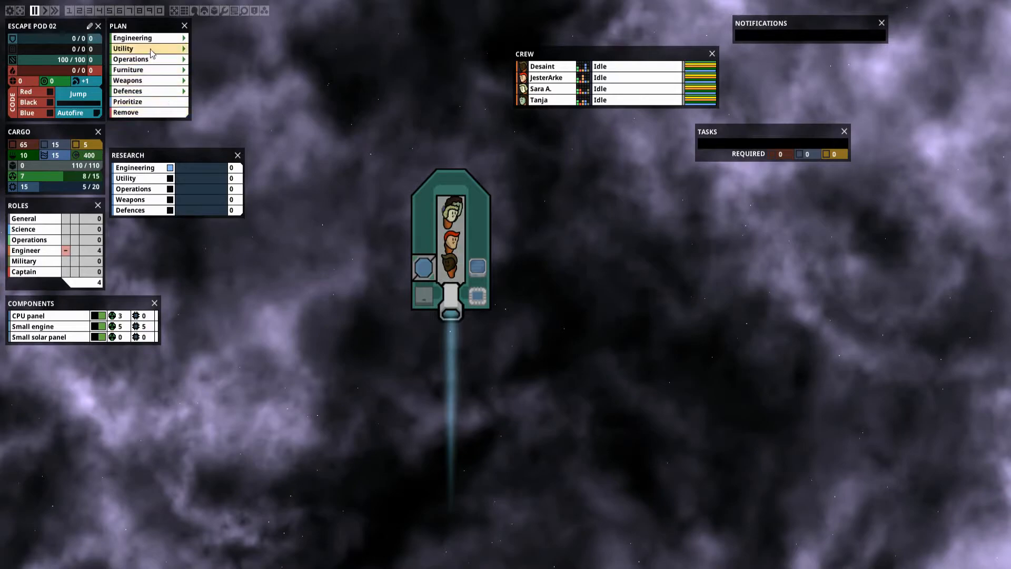
pyautogui.moveTo(150, 52)
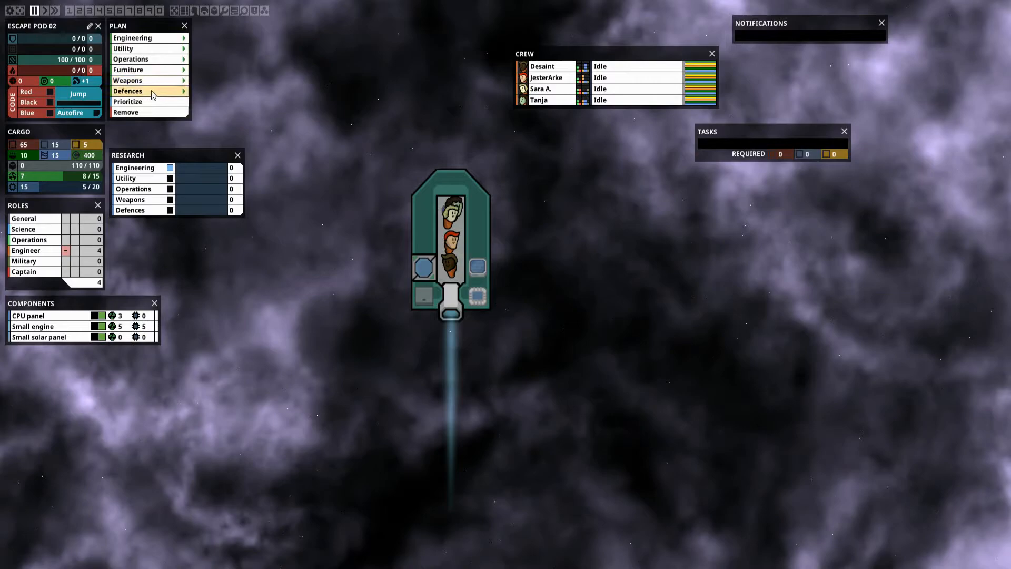
pyautogui.moveTo(152, 94)
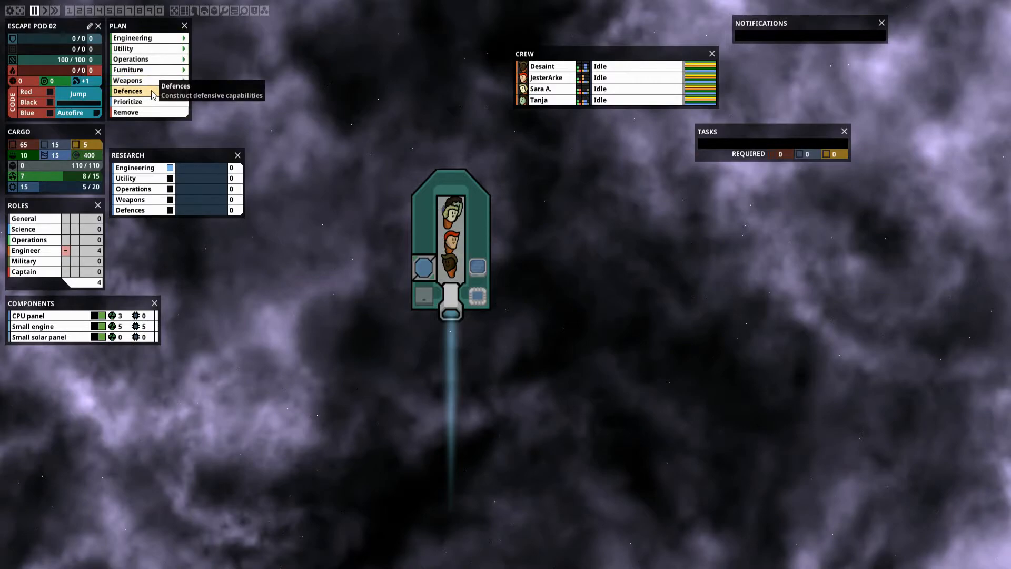
pyautogui.moveTo(146, 64)
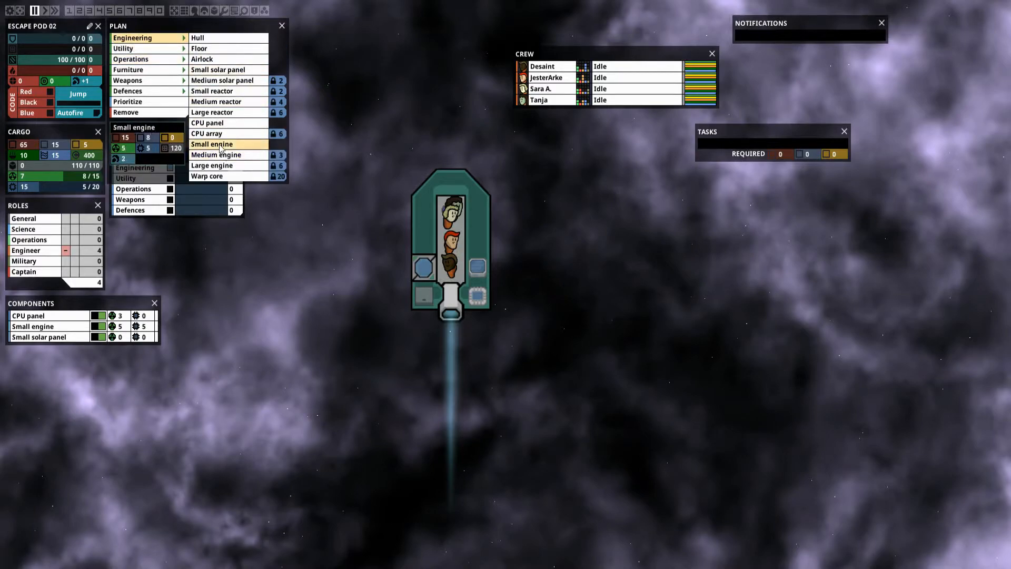
# Plan a mining laser, two small heat vents, a small solar panel and a CPU panel
pyautogui.click(124, 48)
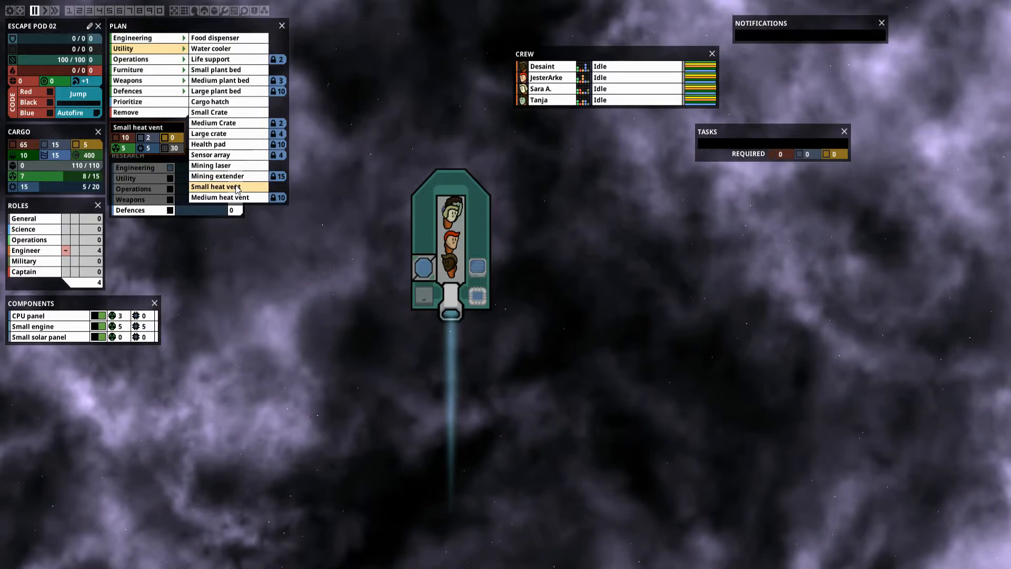
pyautogui.click(211, 165)
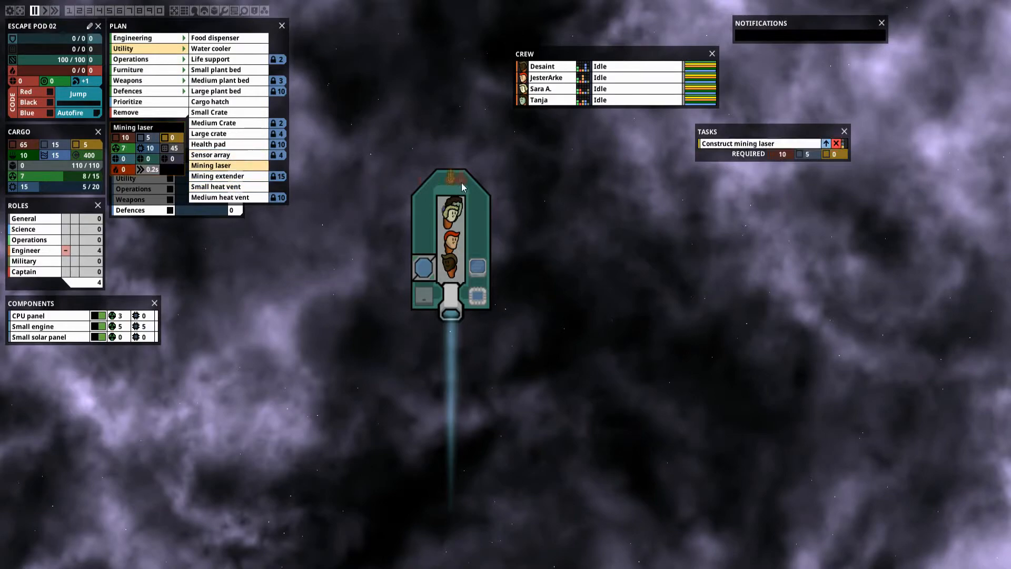
pyautogui.moveTo(220, 165)
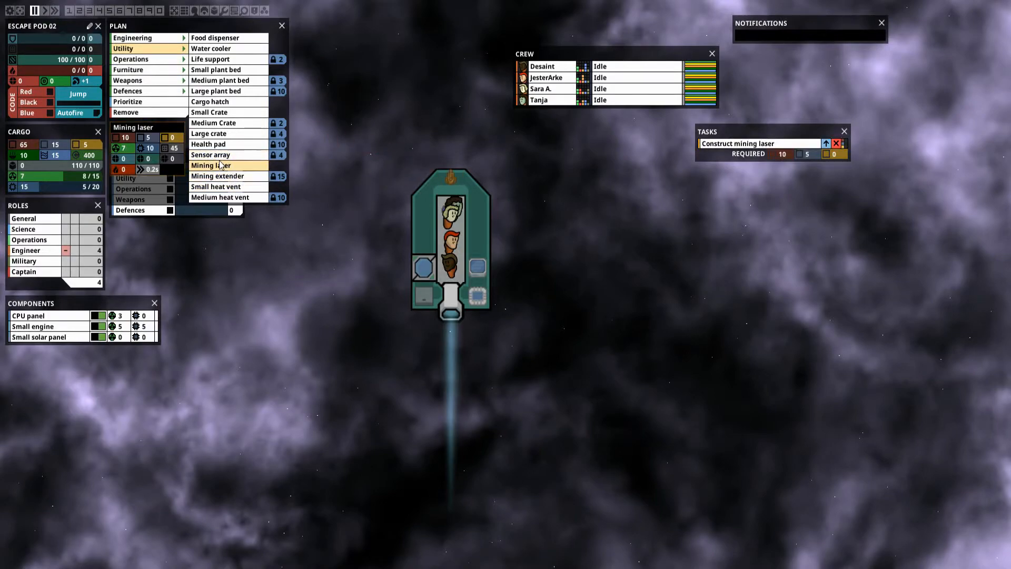
pyautogui.click(216, 186)
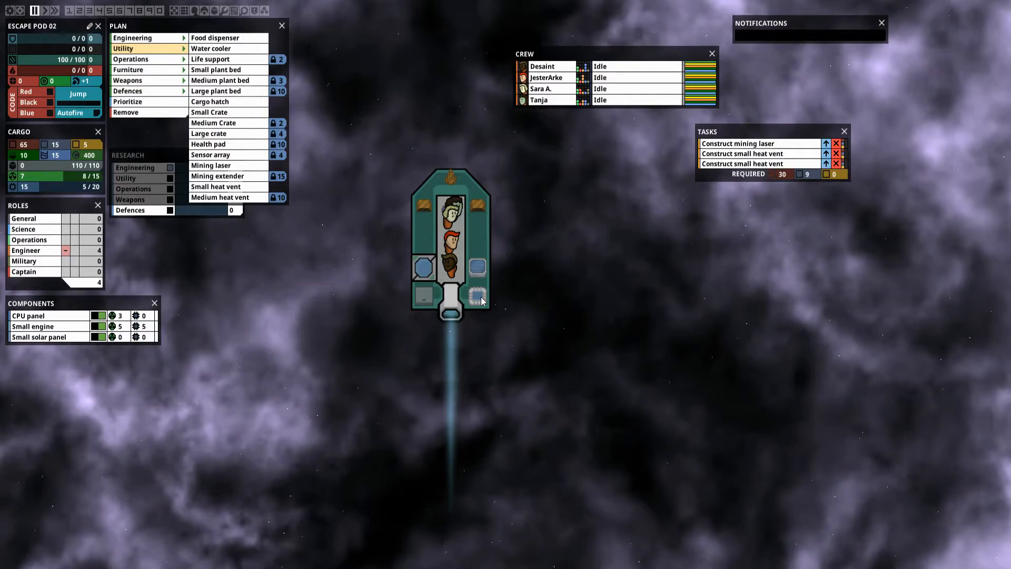
pyautogui.moveTo(158, 49)
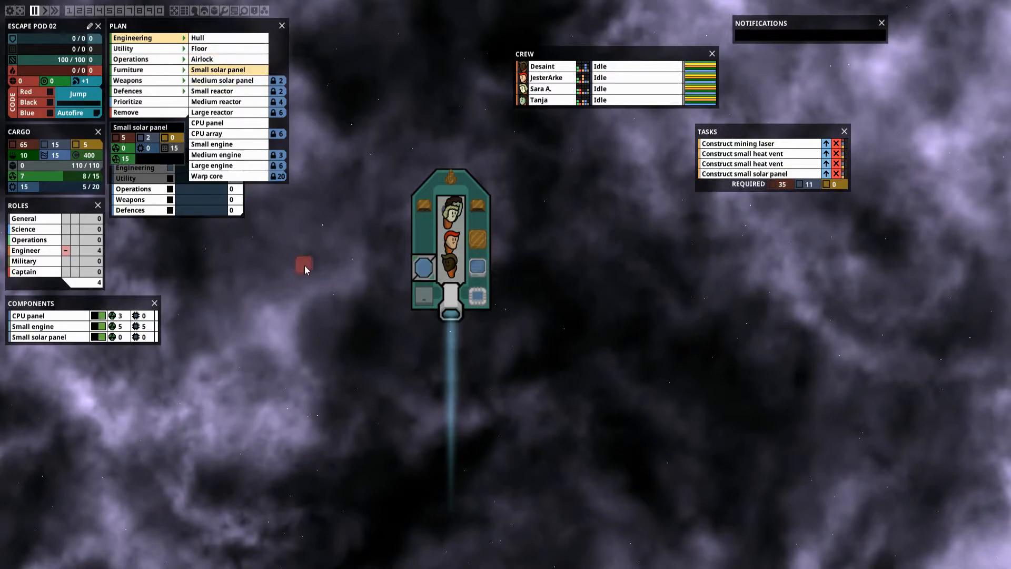
pyautogui.click(207, 122)
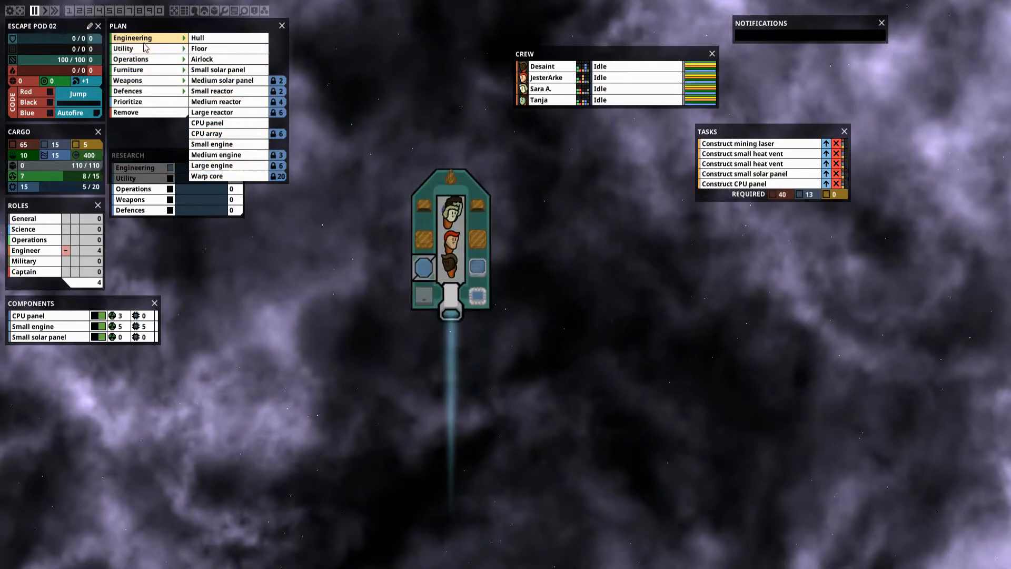
pyautogui.moveTo(133, 59)
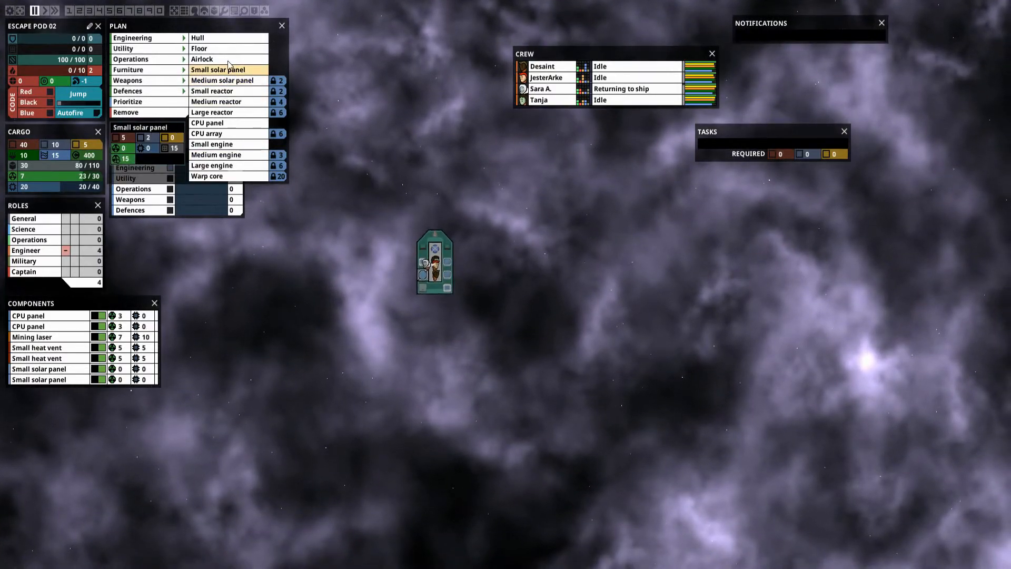
# Mark out a rectangle of hull sections beneath the escape pod
pyautogui.click(200, 38)
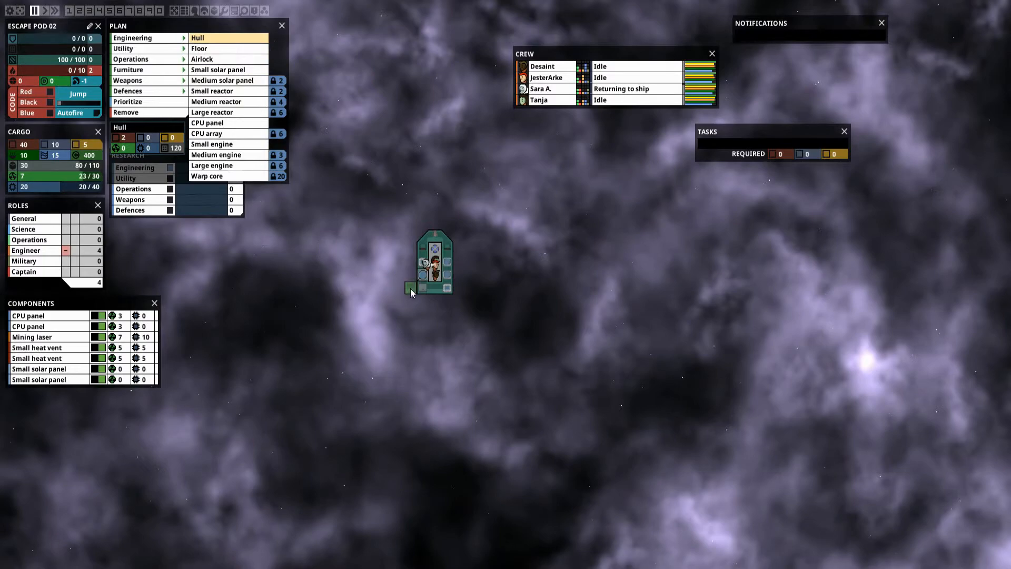
pyautogui.click(451, 289)
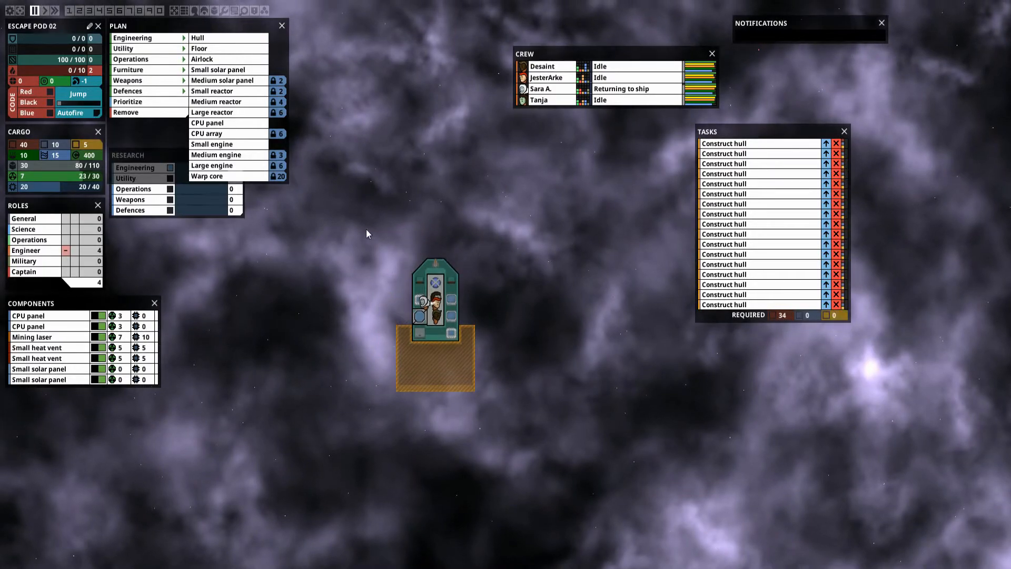
pyautogui.moveTo(286, 262)
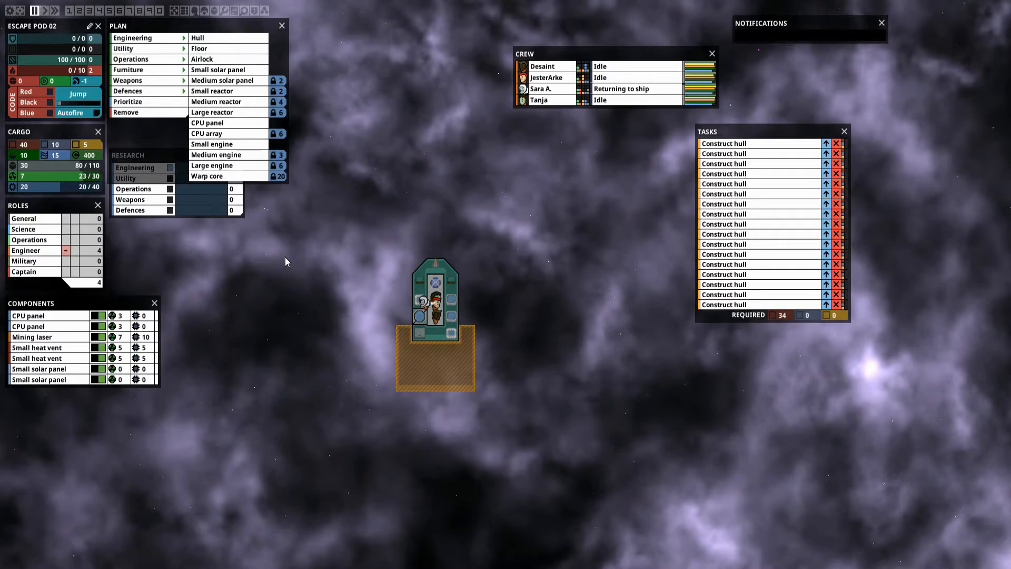
pyautogui.moveTo(286, 267)
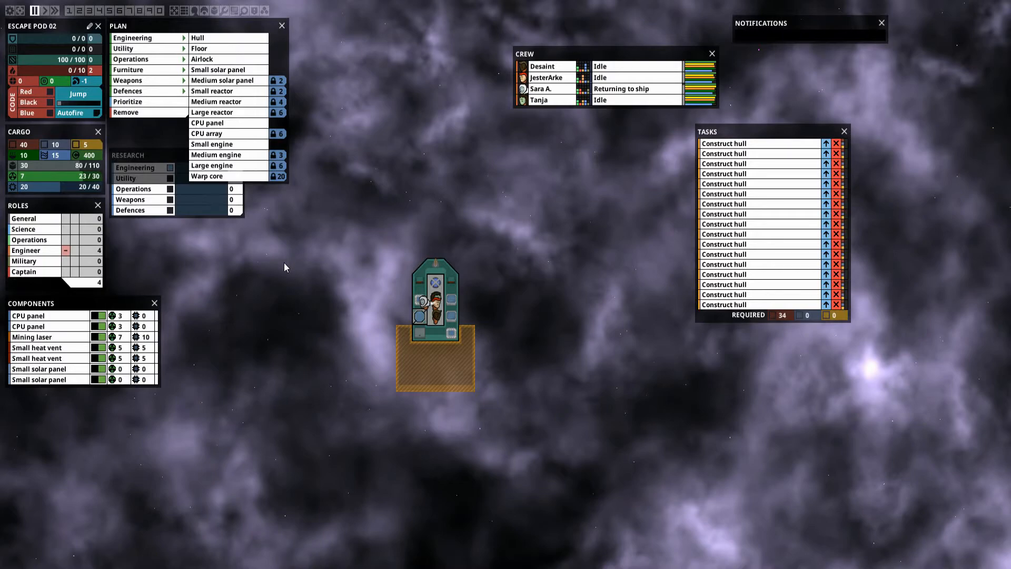
pyautogui.moveTo(252, 218)
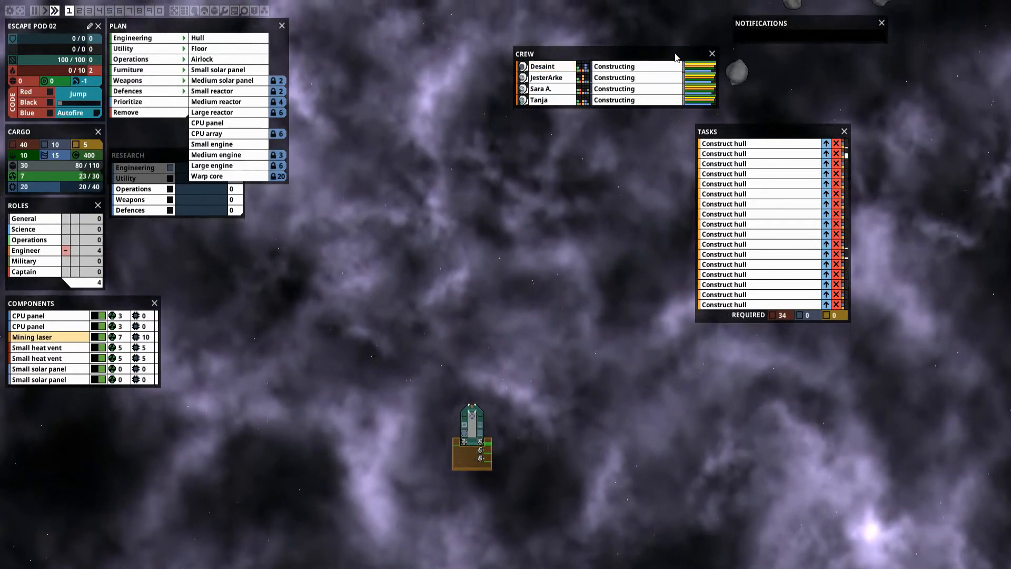
# Drag the Crew roster window to the bottom-right corner while the crew build the hull block
pyautogui.moveTo(613, 53); pyautogui.dragTo(852, 399)
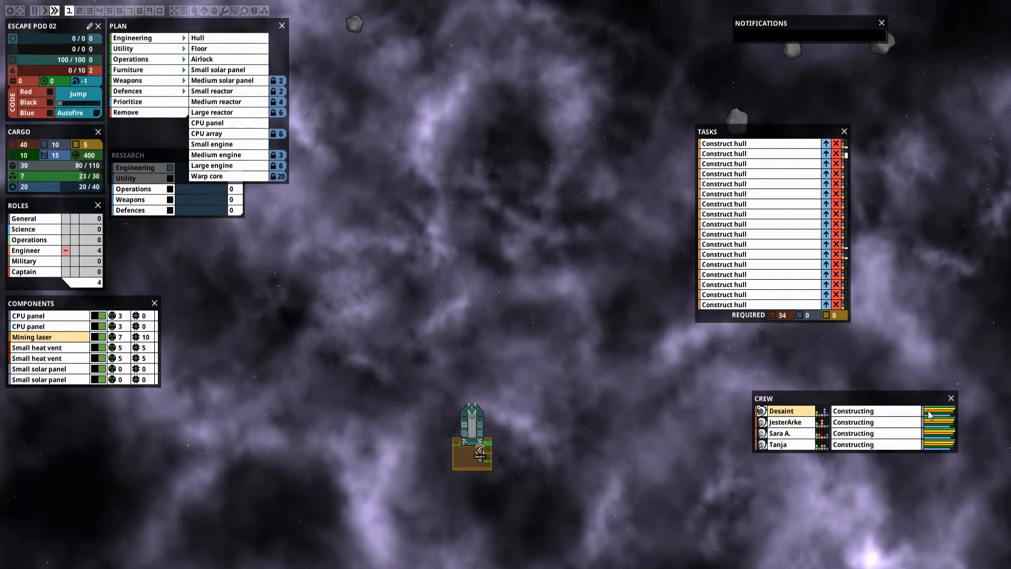